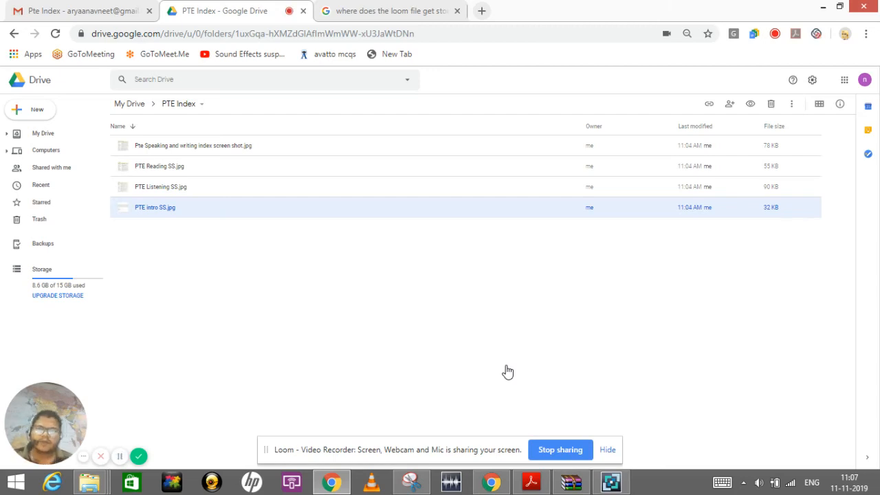
pyautogui.moveTo(319, 271)
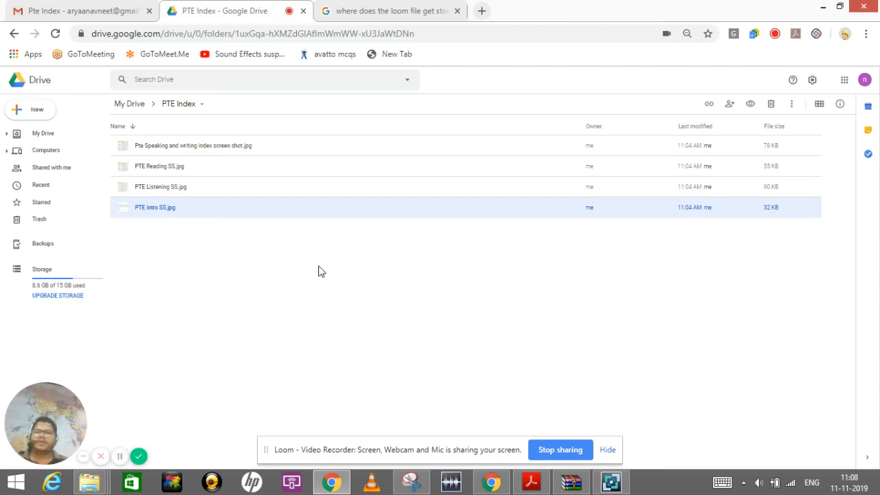
pyautogui.moveTo(247, 226)
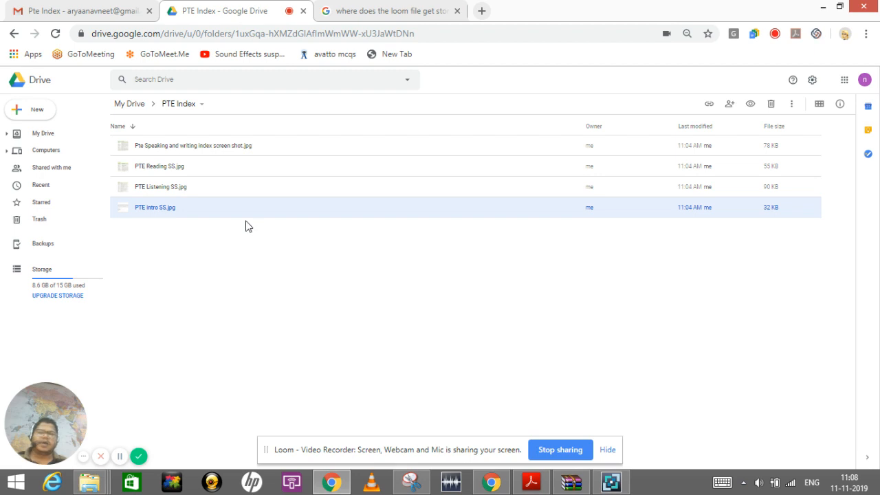
pyautogui.moveTo(234, 189)
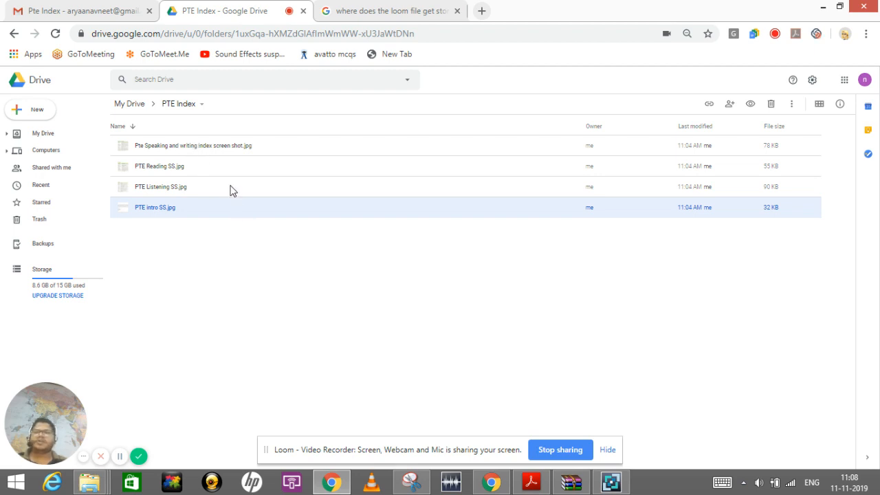
pyautogui.moveTo(209, 117)
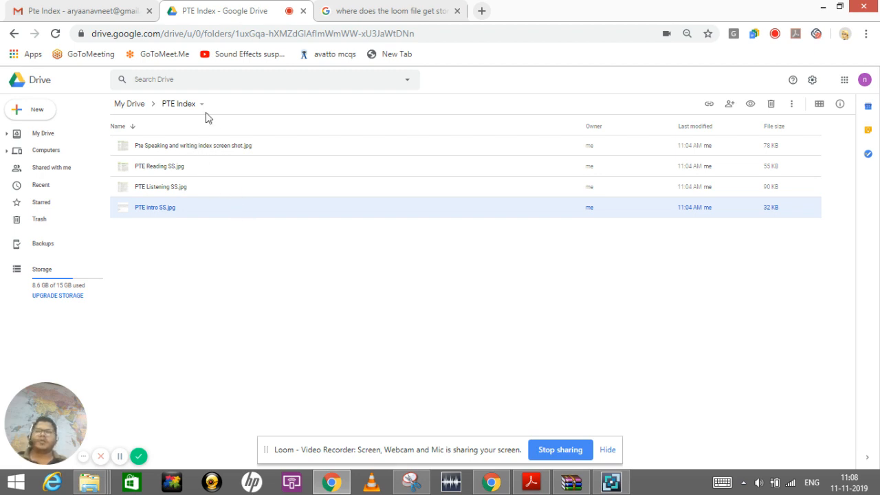
pyautogui.moveTo(218, 150)
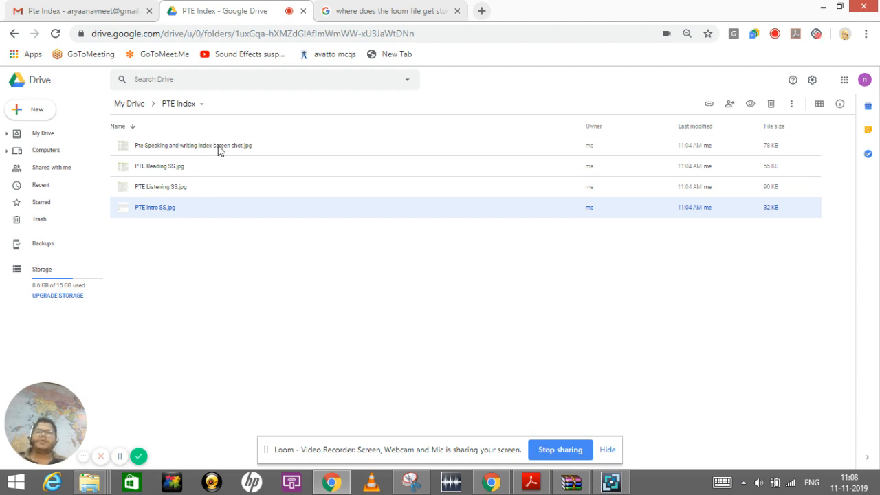
pyautogui.moveTo(209, 169)
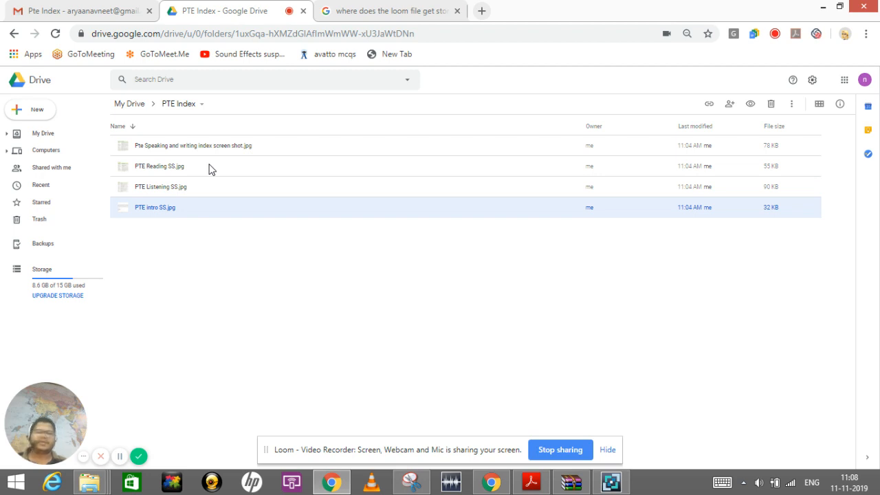
pyautogui.moveTo(219, 223)
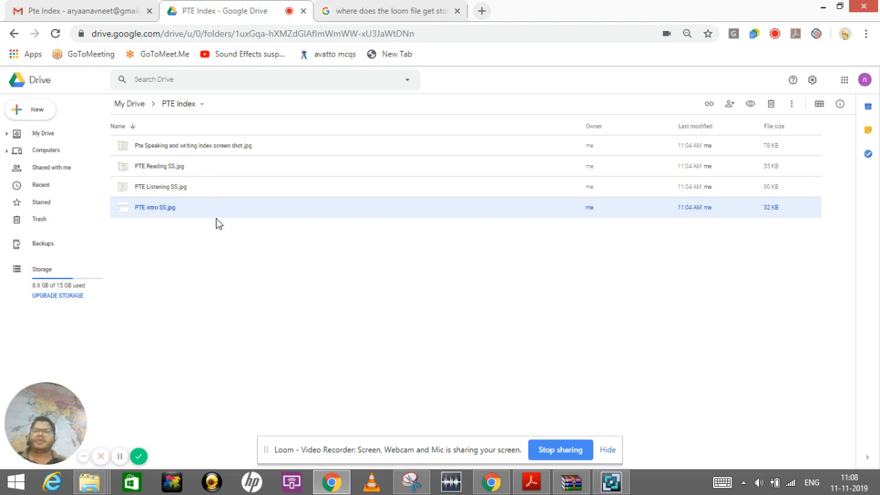
pyautogui.moveTo(195, 218)
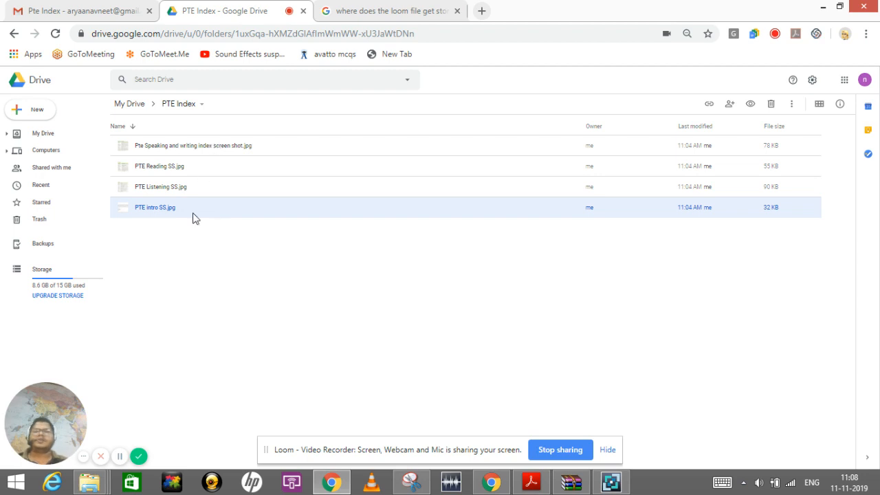
pyautogui.moveTo(231, 274)
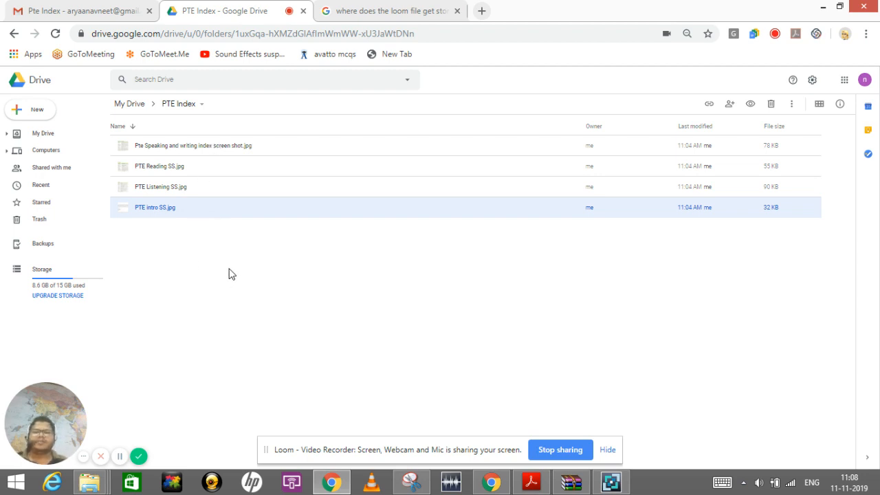
pyautogui.moveTo(233, 256)
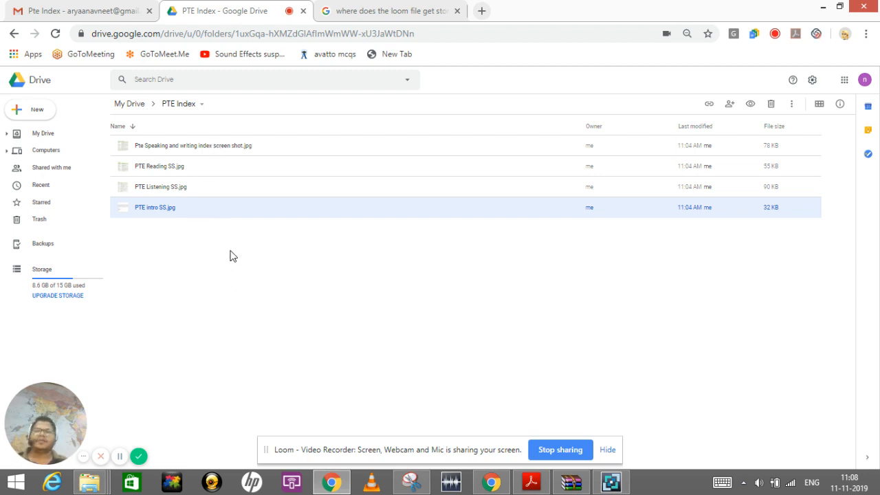
pyautogui.moveTo(217, 154)
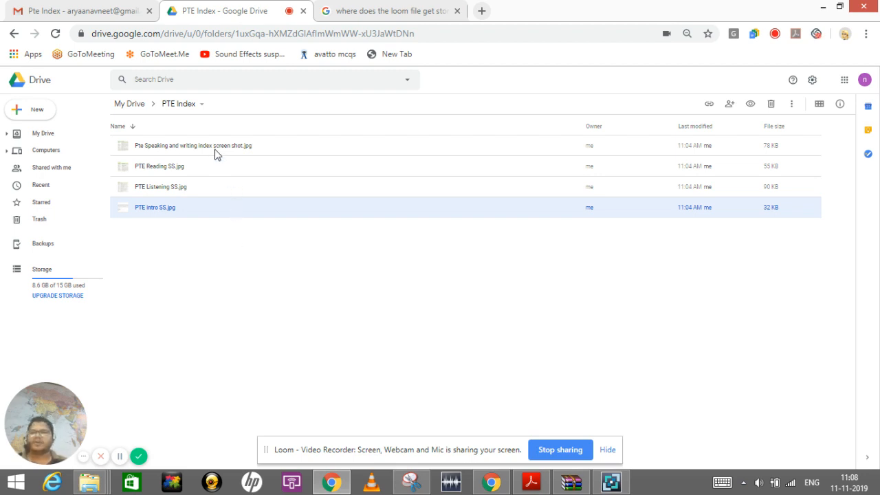
pyautogui.moveTo(209, 153)
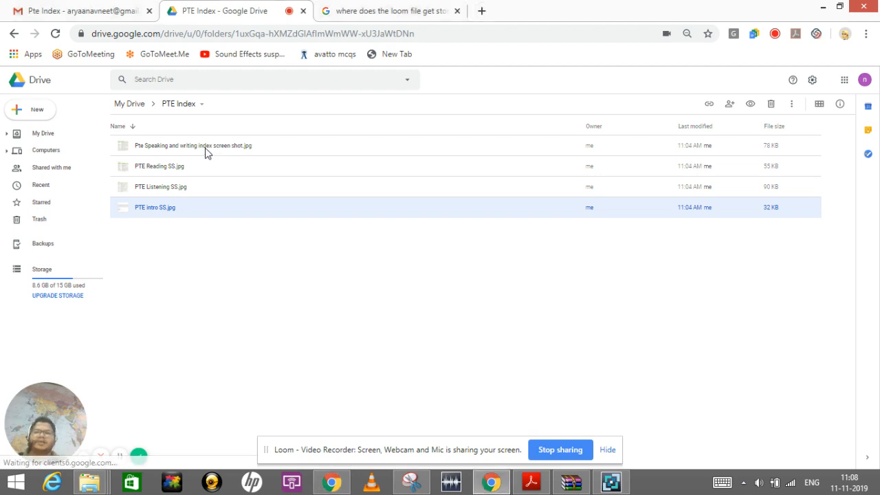
# - Snip the Part 1 Speaking and writing table from the opened index screenshot
pyautogui.doubleClick(192, 145)
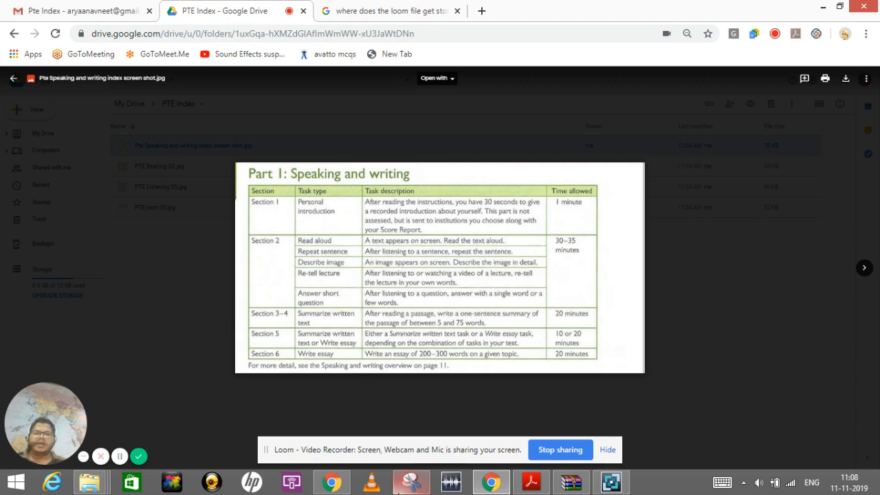
pyautogui.click(410, 481)
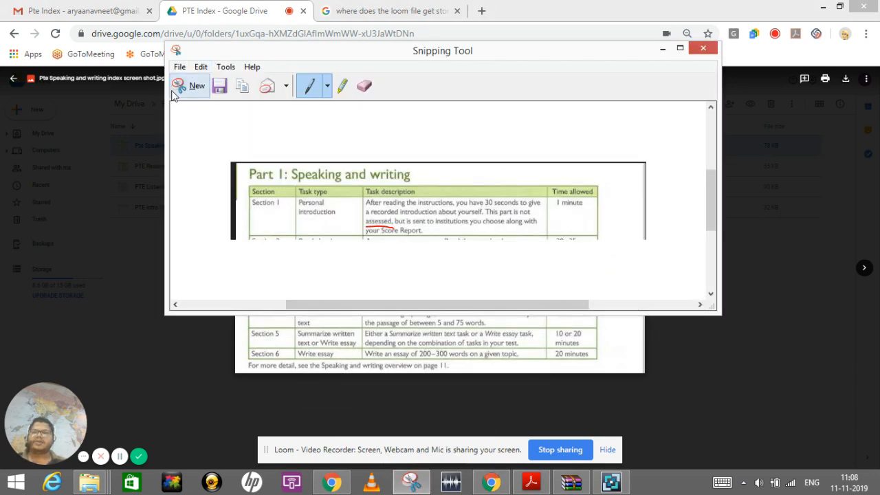
pyautogui.click(196, 85)
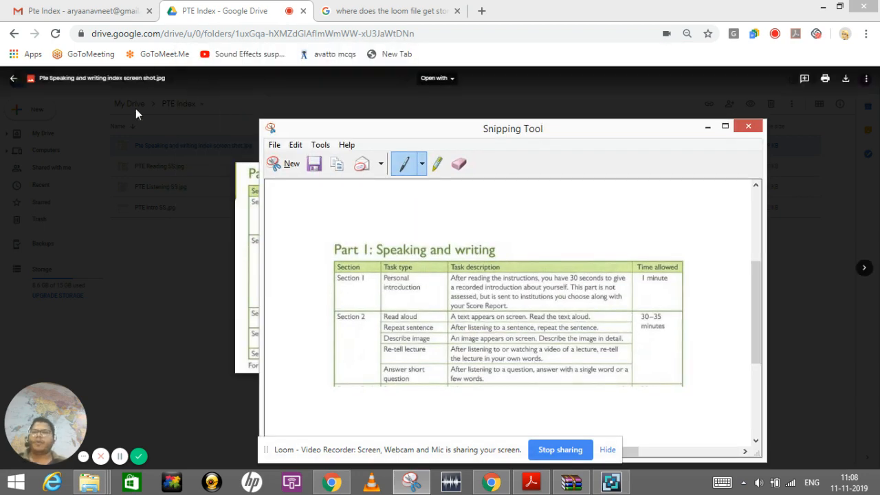
pyautogui.moveTo(511, 129); pyautogui.dragTo(435, 125)
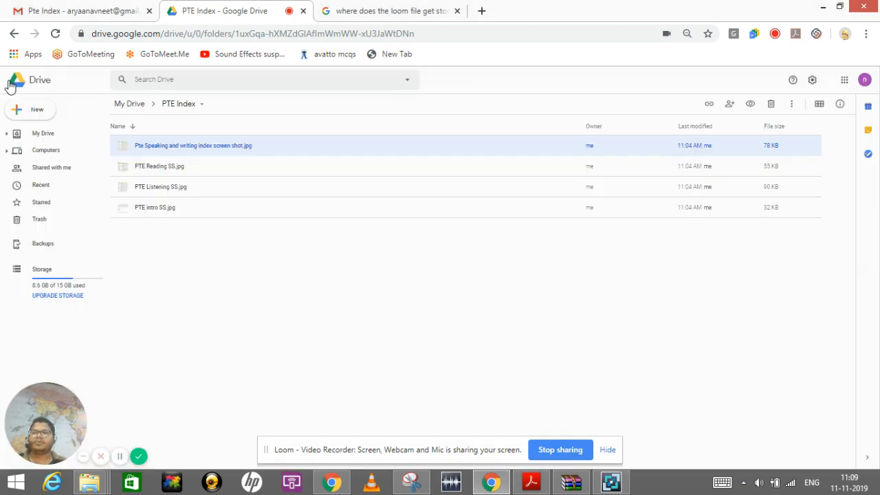
pyautogui.moveTo(179, 213)
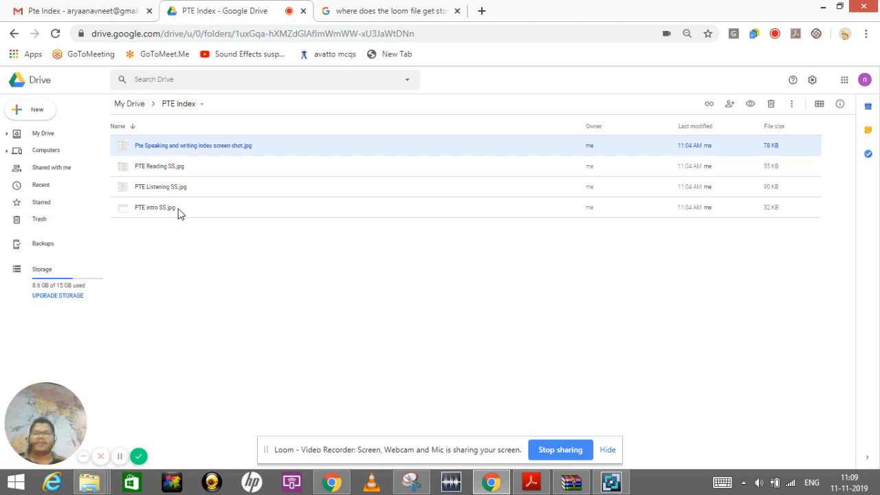
# - Snip the Task strategies passage from the intro image and add red ticks and a line beside the text
pyautogui.doubleClick(154, 206)
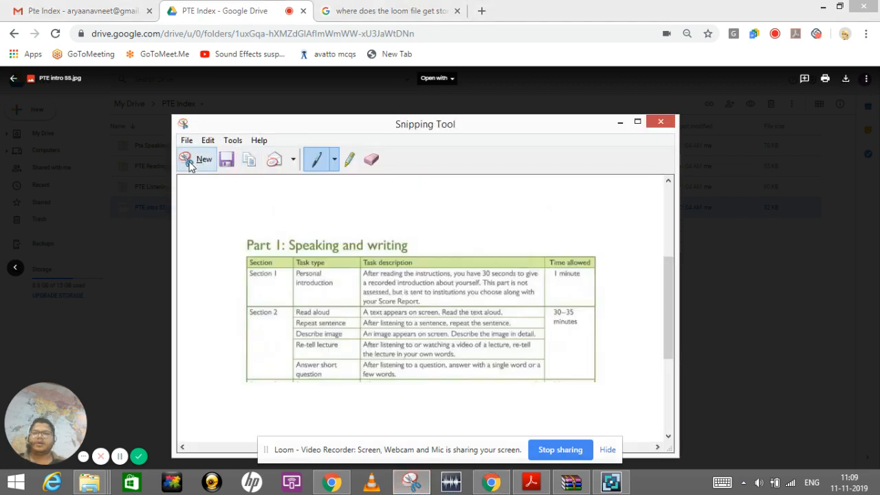
pyautogui.click(195, 160)
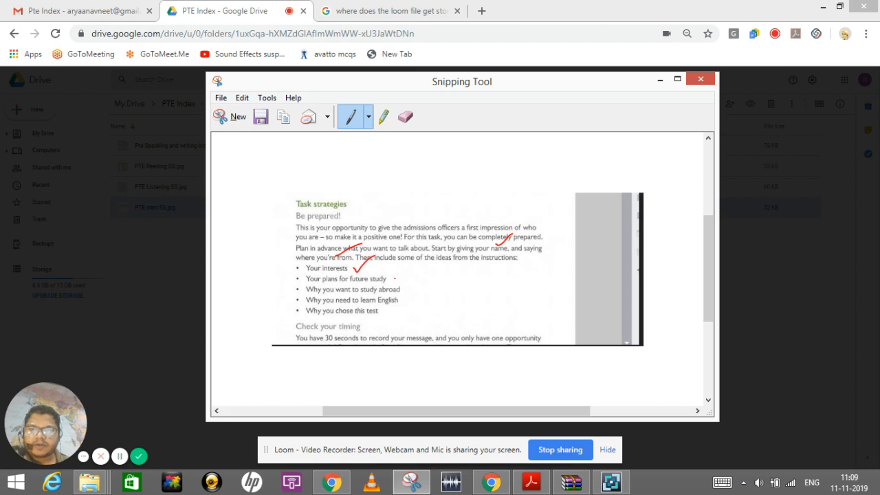
pyautogui.moveTo(396, 285); pyautogui.dragTo(413, 268)
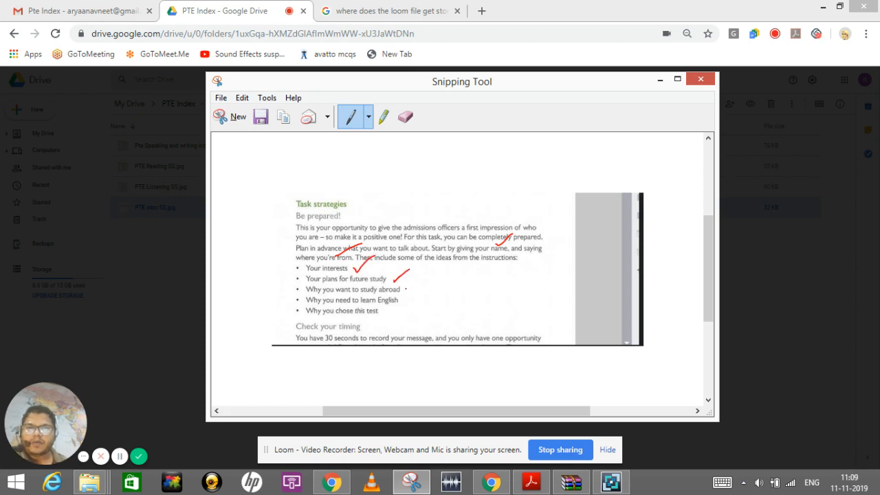
pyautogui.moveTo(396, 275); pyautogui.dragTo(426, 292)
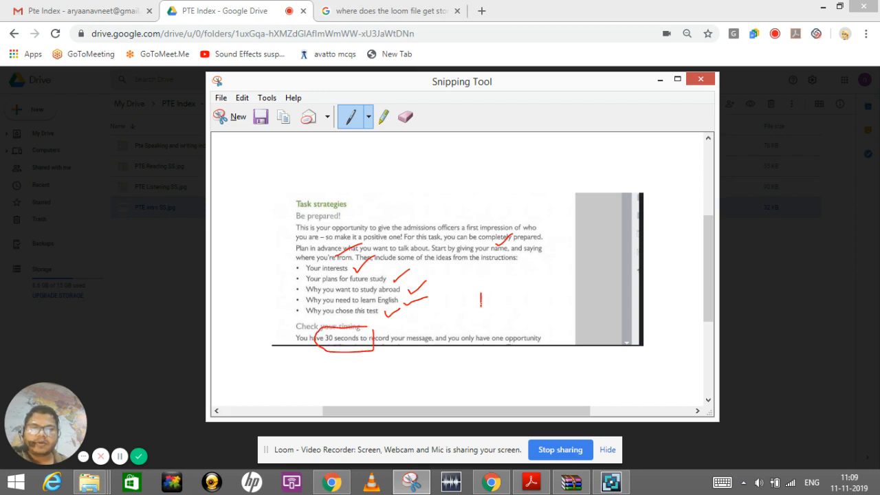
pyautogui.moveTo(479, 302); pyautogui.dragTo(604, 316)
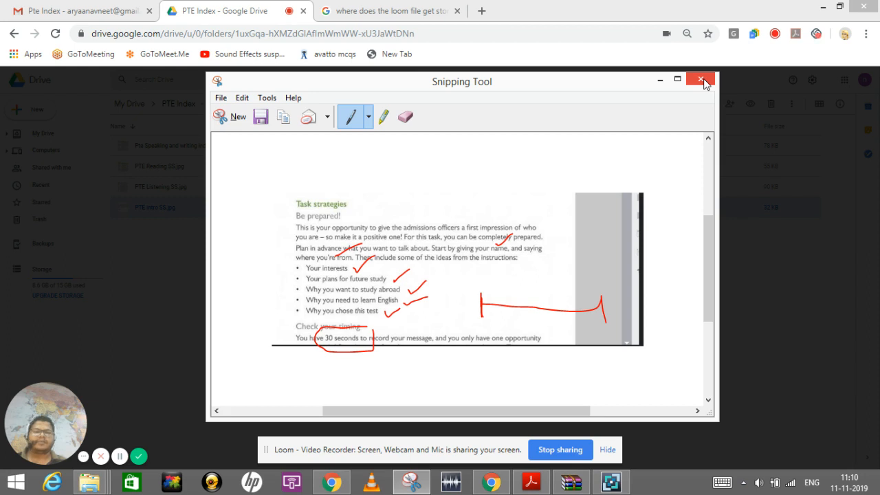
# - Discard the annotated snip without saving and return to the PTE Index folder listing
pyautogui.click(699, 80)
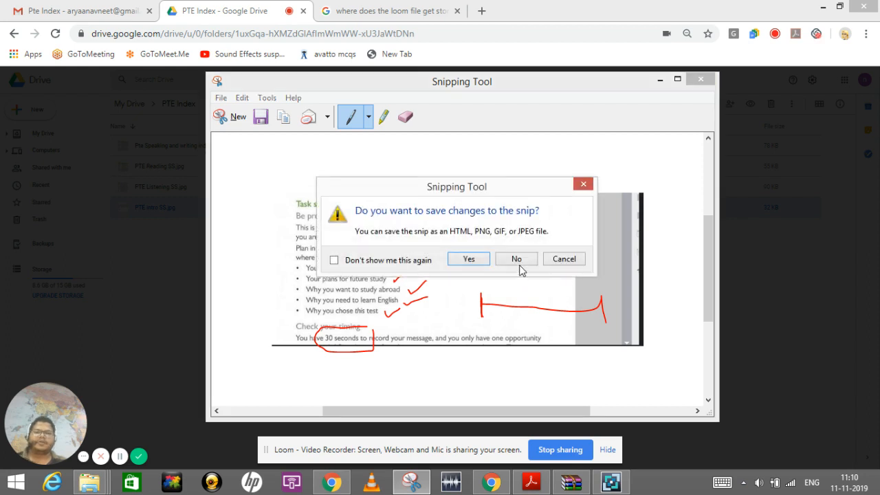
pyautogui.click(517, 258)
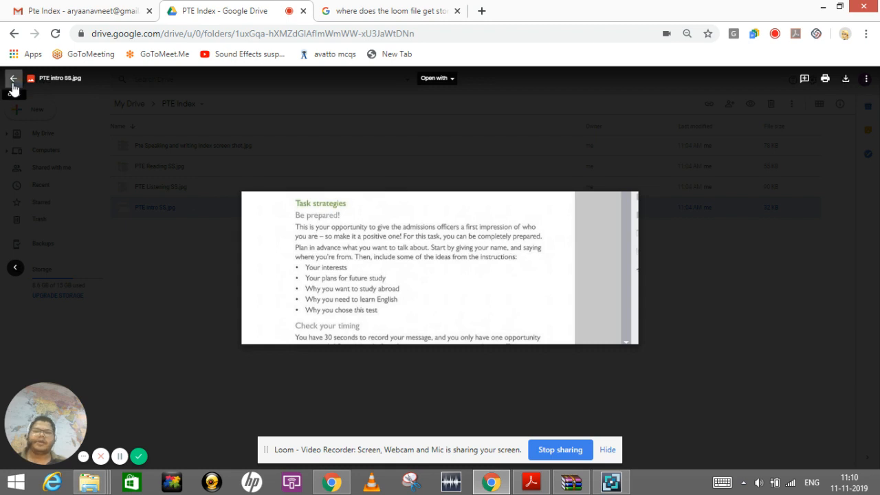
pyautogui.click(13, 78)
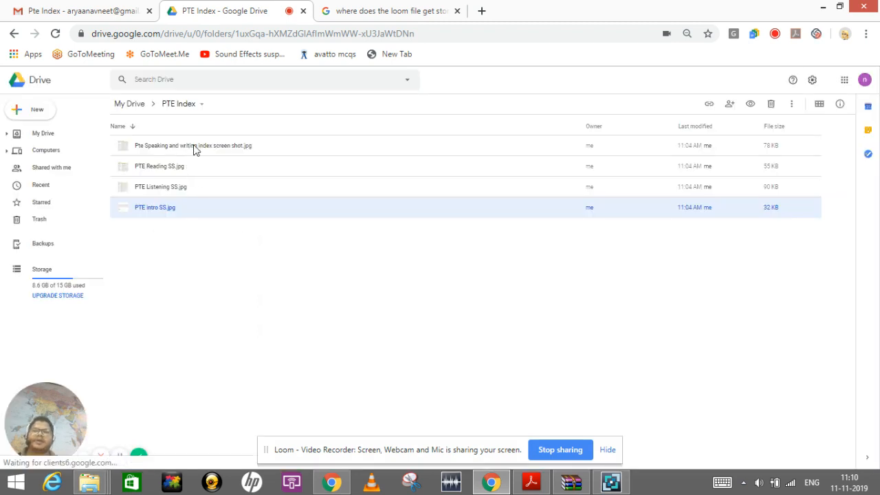
# - Reopen the speaking and writing index screenshot and launch Snipping Tool over it
pyautogui.doubleClick(193, 145)
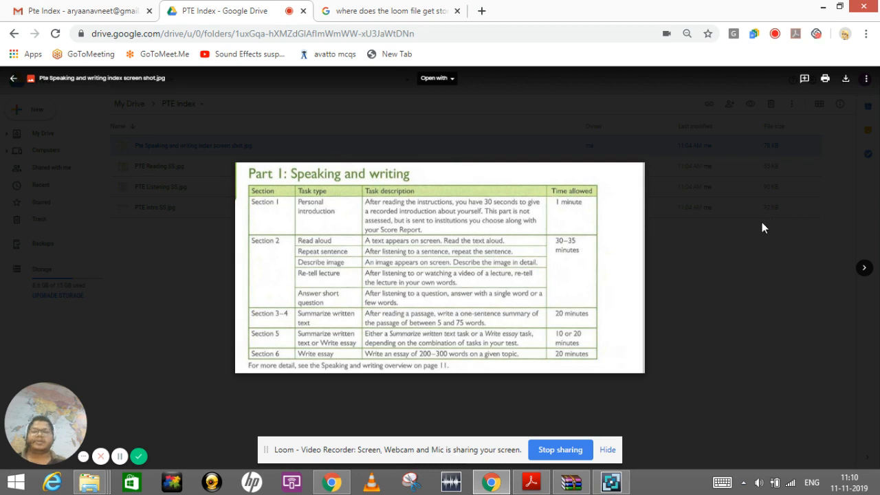
pyautogui.moveTo(698, 250)
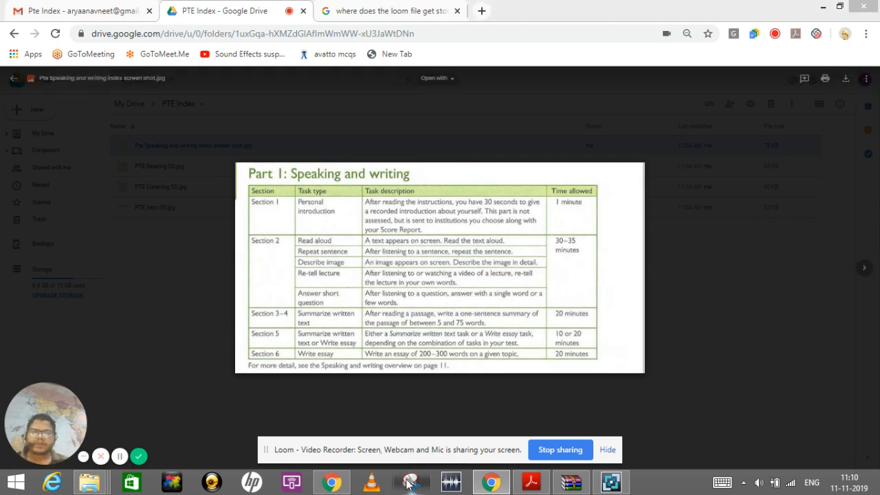
pyautogui.click(411, 481)
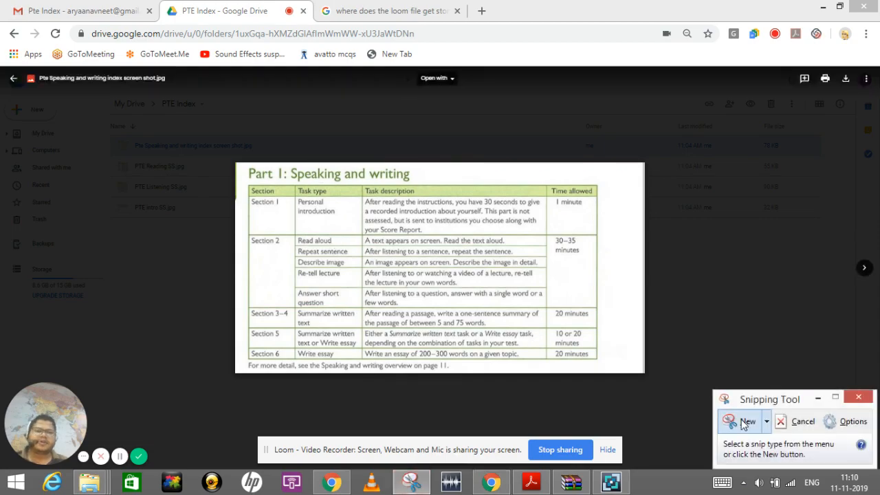
# - Snip the Section 2 to Section 6 rows of the speaking and writing table
pyautogui.click(747, 420)
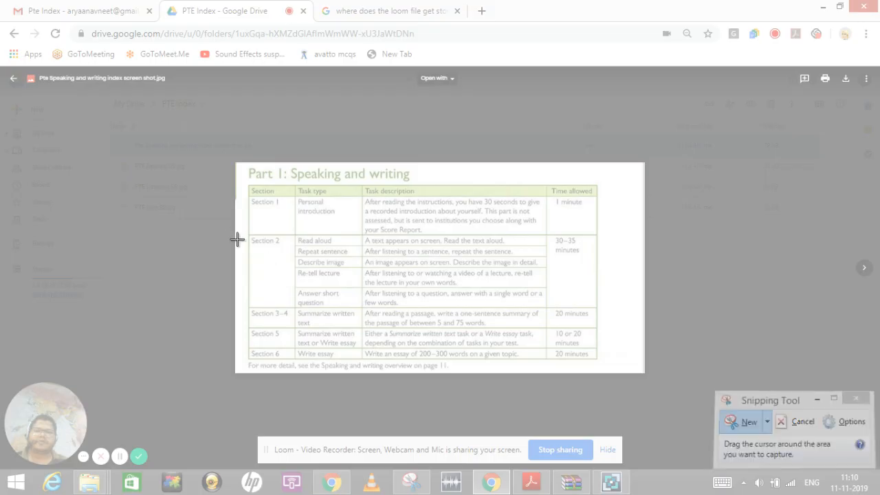
pyautogui.moveTo(236, 239); pyautogui.dragTo(616, 360)
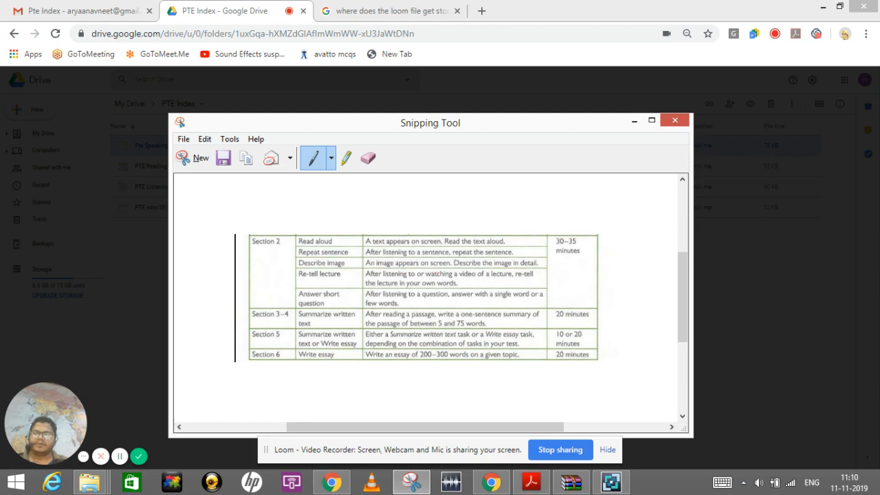
pyautogui.moveTo(193, 157)
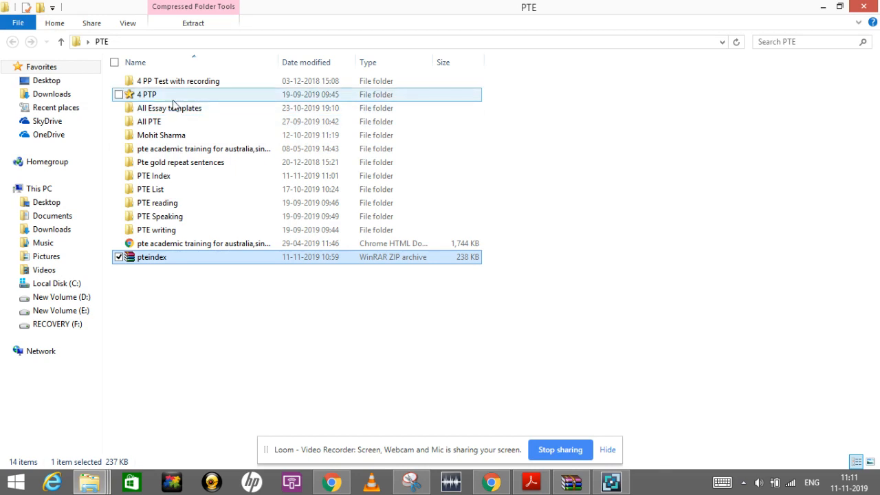
# - Open the PTE Speaking folder and the Read aloud (1) document in Word
pyautogui.click(160, 216)
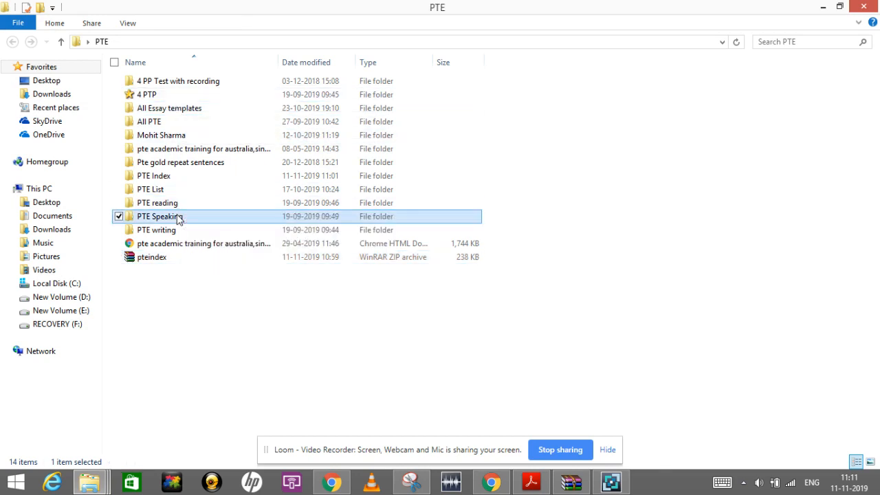
pyautogui.doubleClick(159, 215)
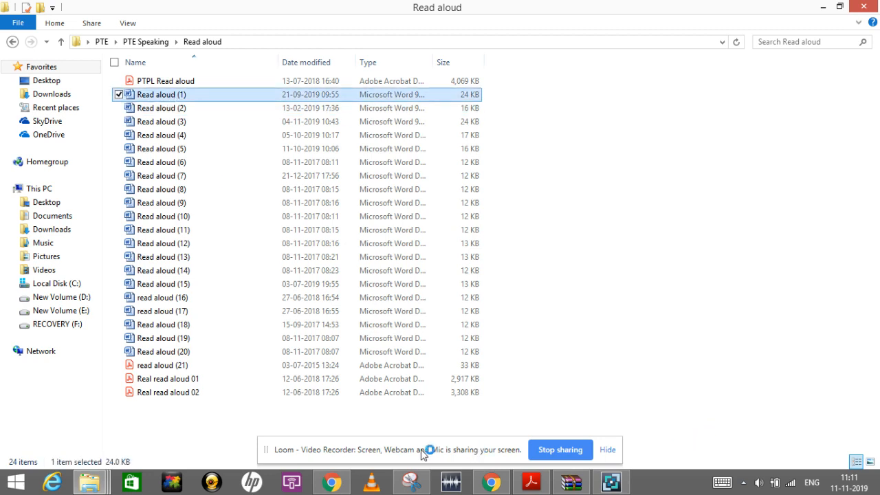
pyautogui.click(409, 481)
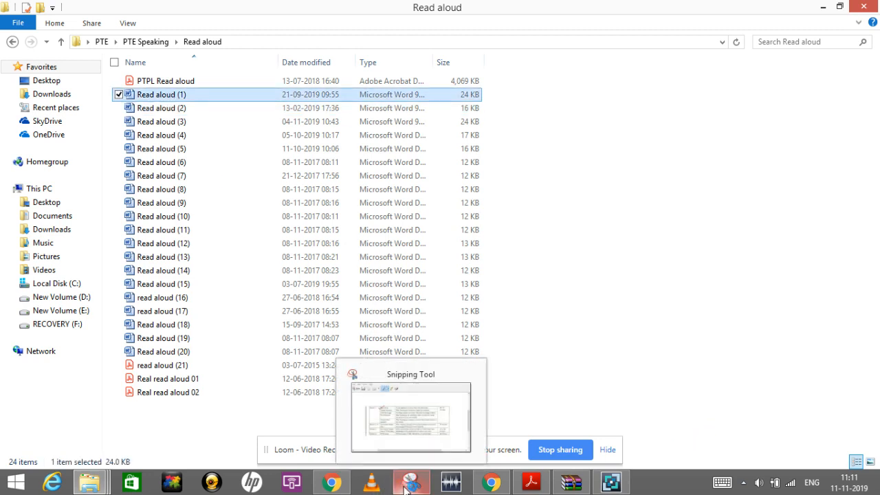
pyautogui.doubleClick(162, 93)
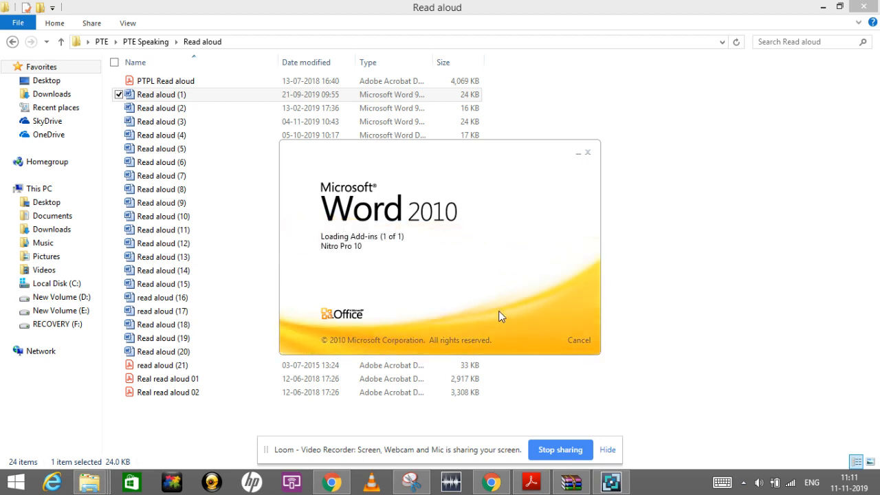
pyautogui.moveTo(566, 165)
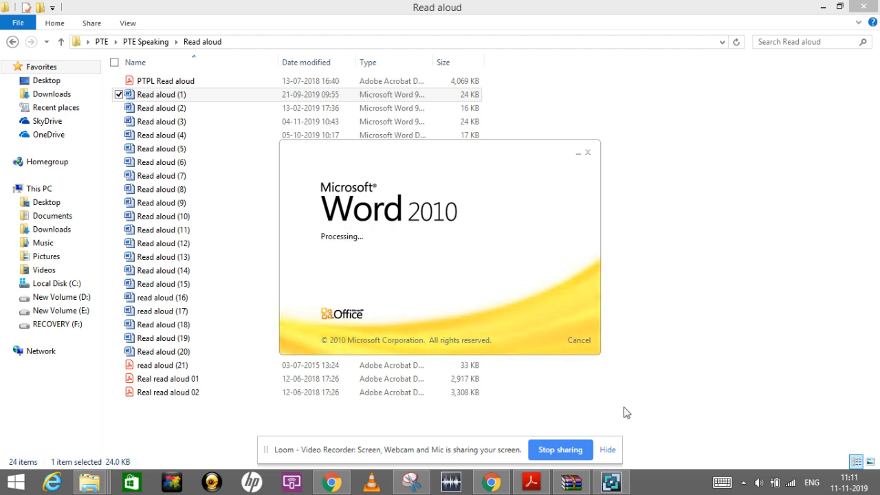
pyautogui.moveTo(608, 308)
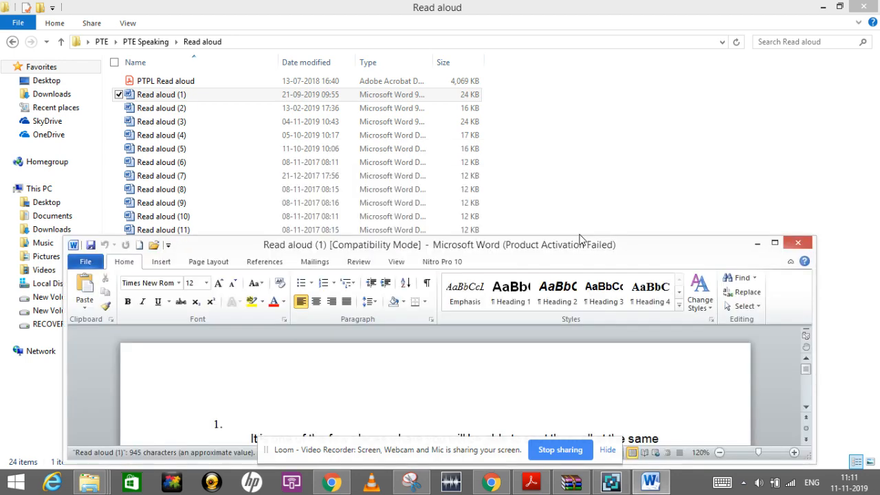
# - Bring the snip of the Arabian animals read-aloud passage up over Word
pyautogui.click(776, 242)
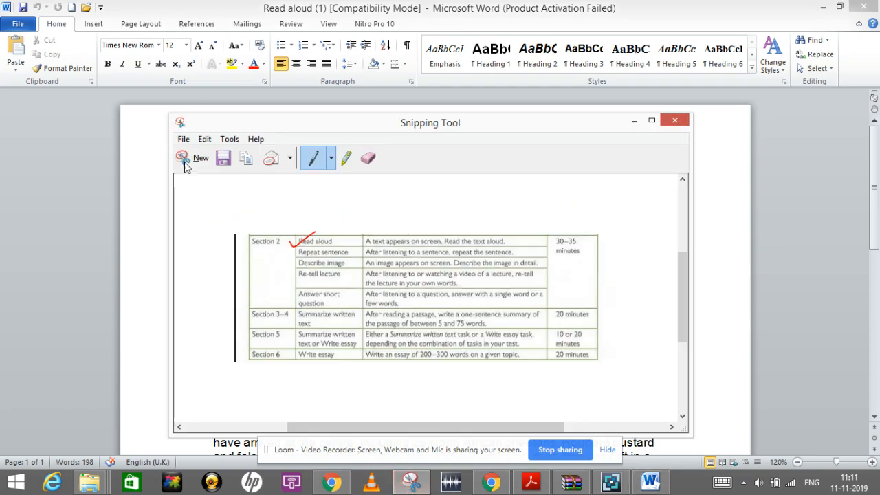
pyautogui.click(201, 158)
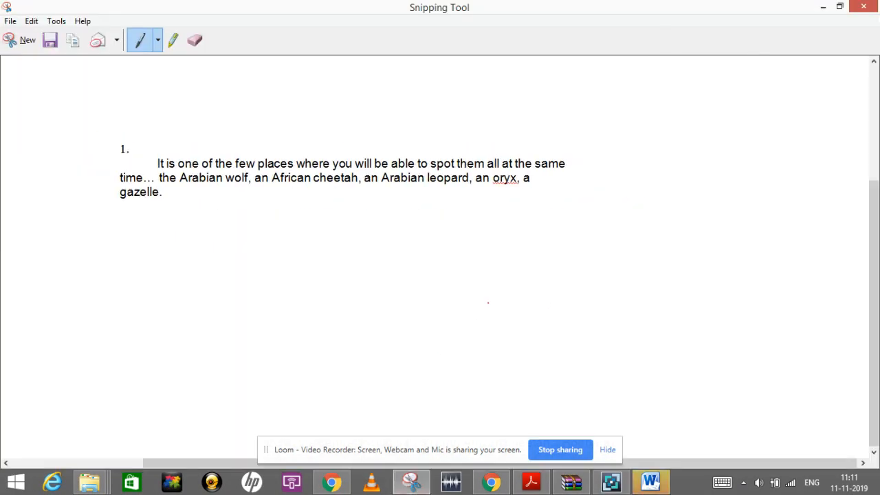
# - Handwrite a red note below the Arabian wildlife passage snip
pyautogui.moveTo(282, 217); pyautogui.dragTo(278, 245)
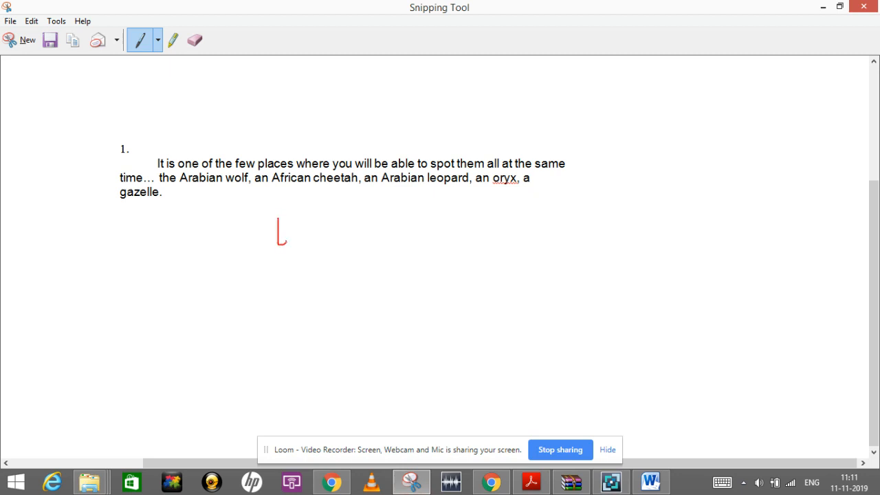
pyautogui.moveTo(278, 245); pyautogui.dragTo(323, 244)
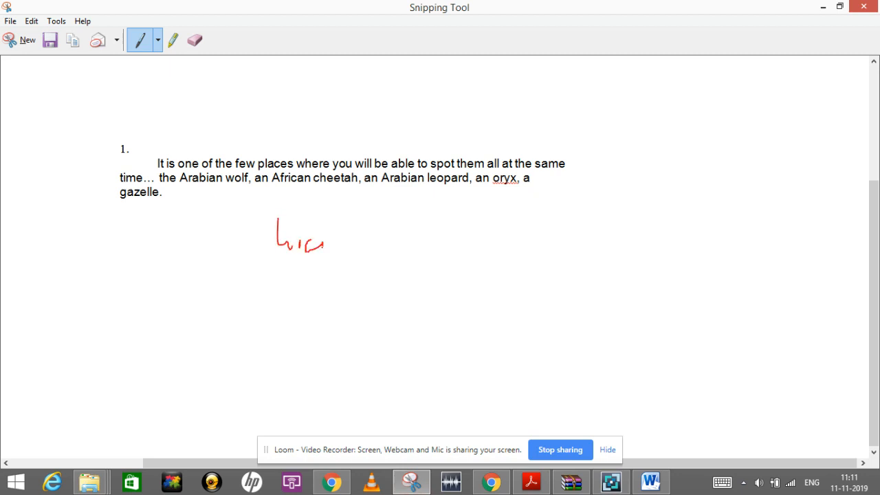
pyautogui.moveTo(316, 248); pyautogui.dragTo(336, 259)
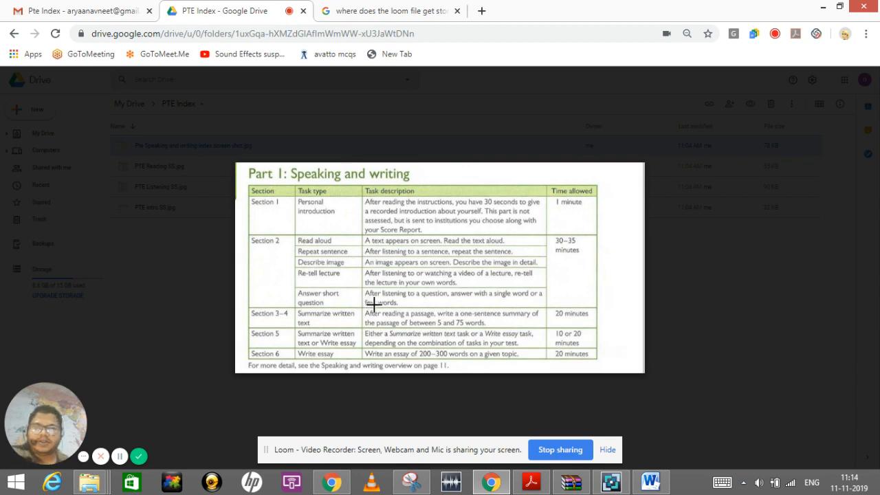
pyautogui.moveTo(366, 273)
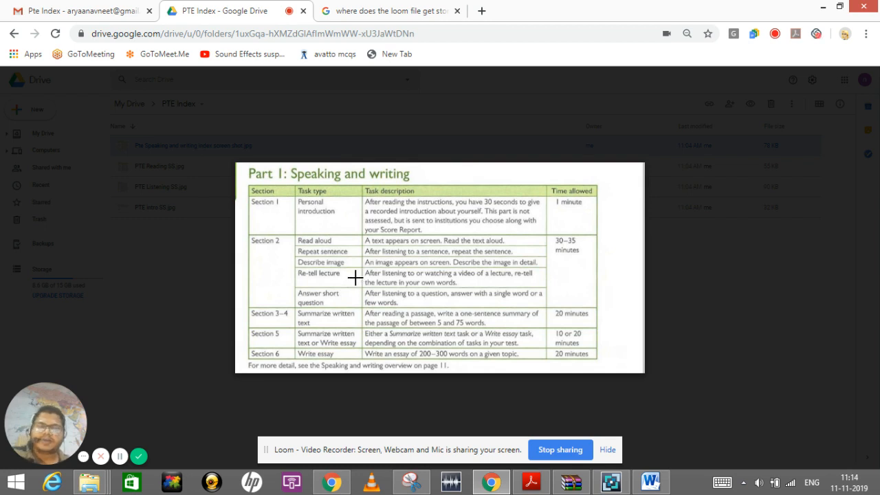
pyautogui.moveTo(341, 266)
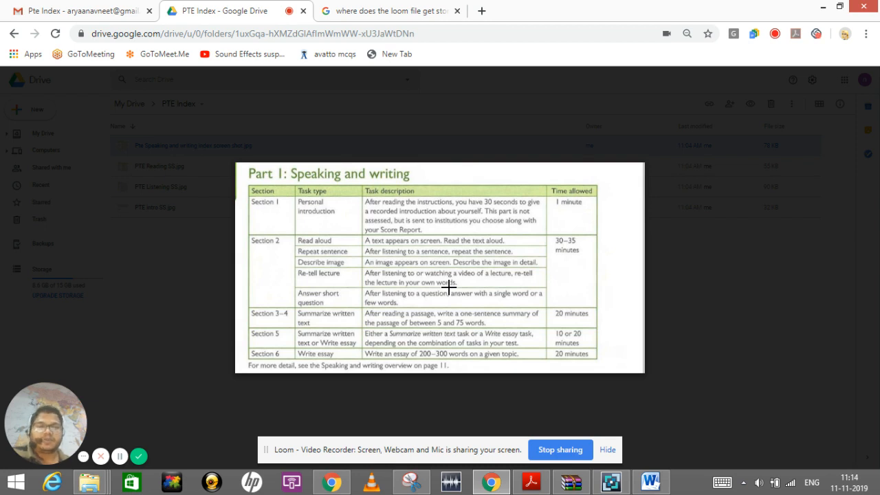
pyautogui.moveTo(456, 313)
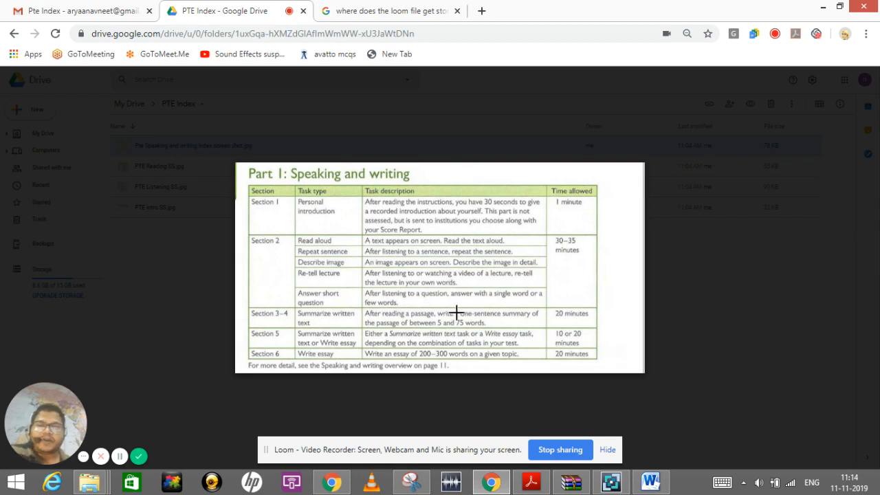
pyautogui.moveTo(481, 274)
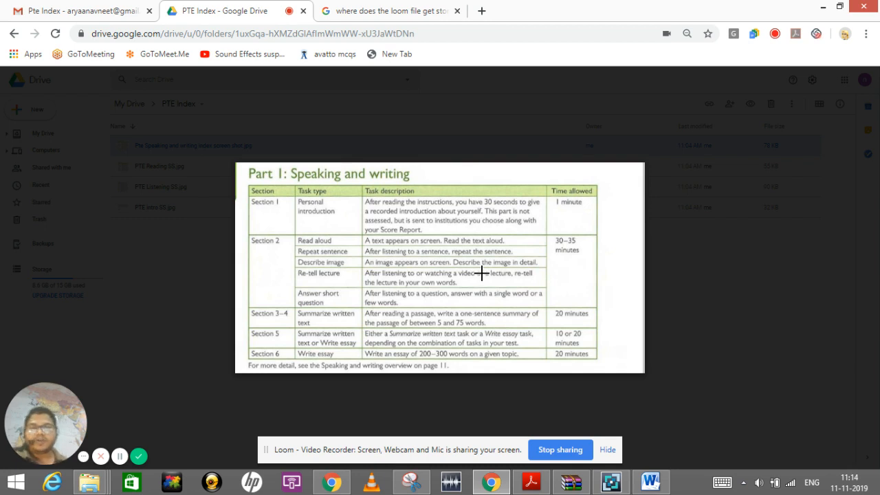
pyautogui.moveTo(534, 303)
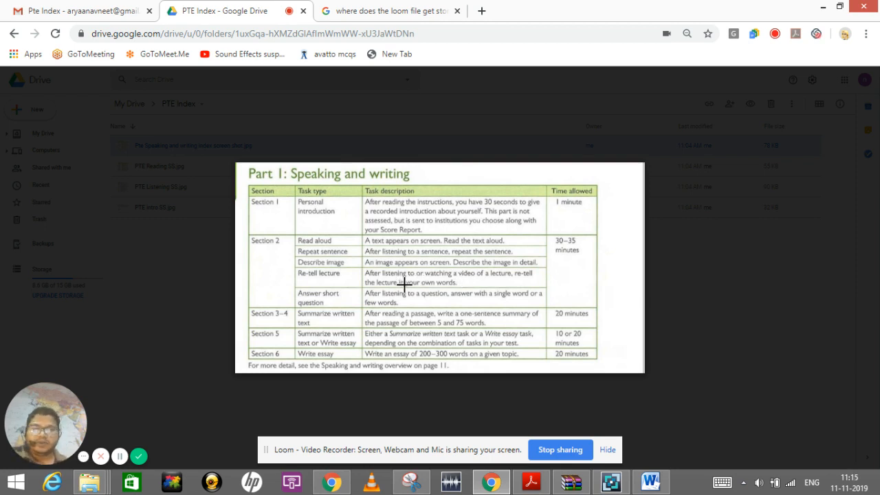
pyautogui.moveTo(330, 275)
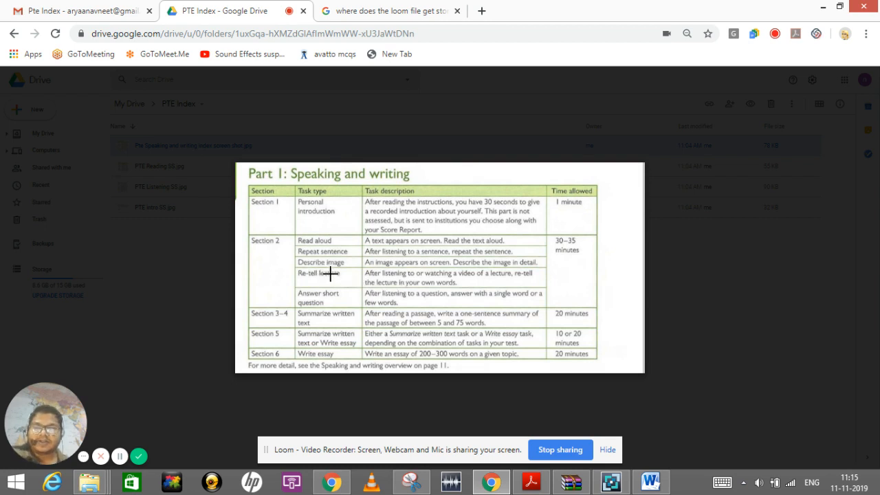
pyautogui.moveTo(377, 280)
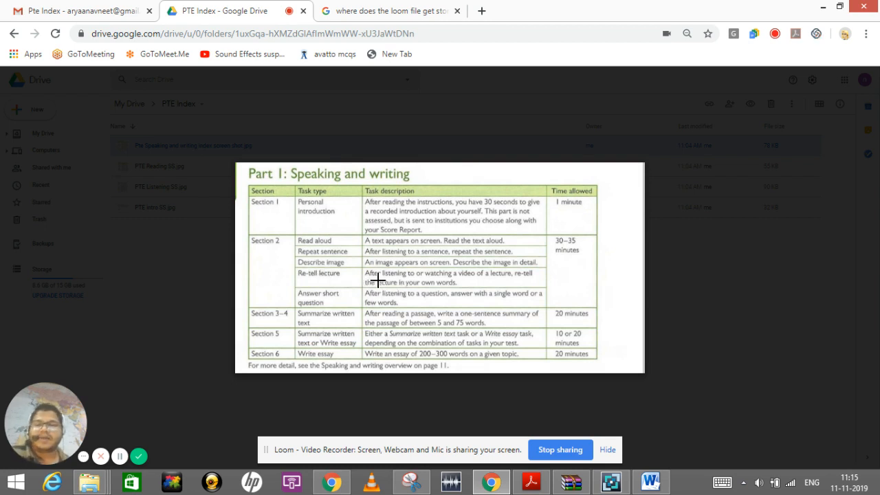
pyautogui.moveTo(401, 273)
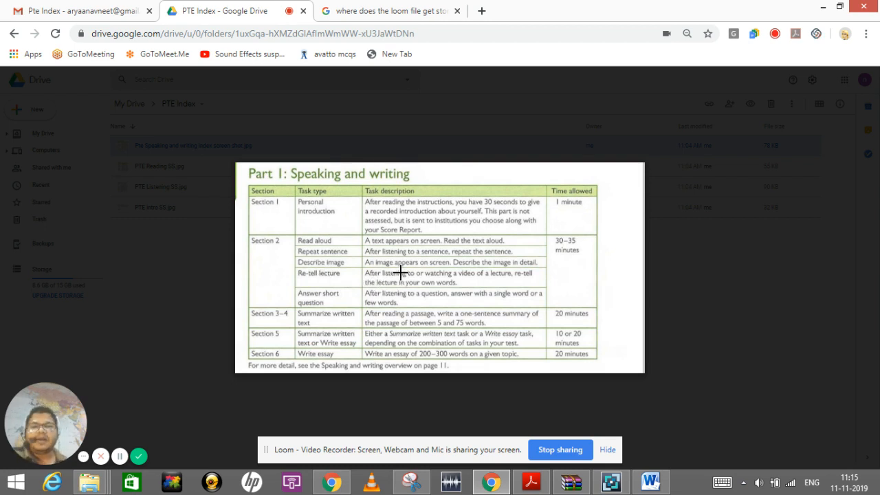
pyautogui.moveTo(473, 288)
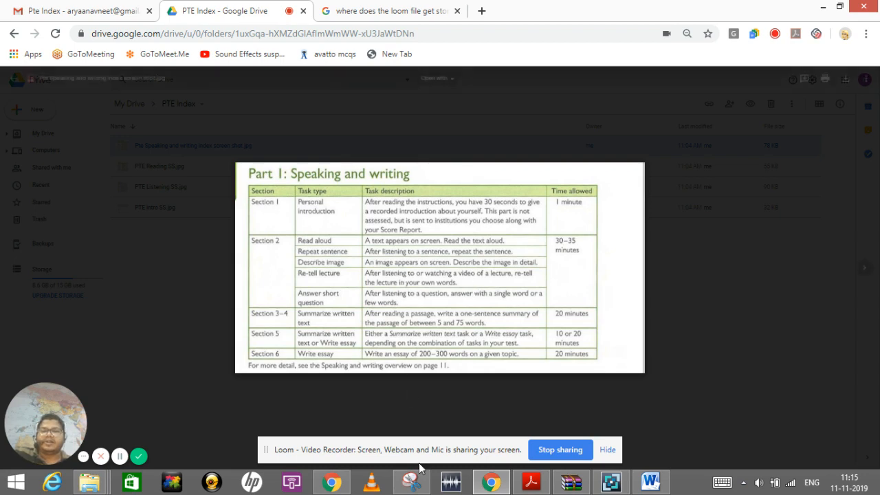
# - On the speaking task table snip, handwrite number notes such as 25 and 41 and tick Answer short question
pyautogui.click(411, 481)
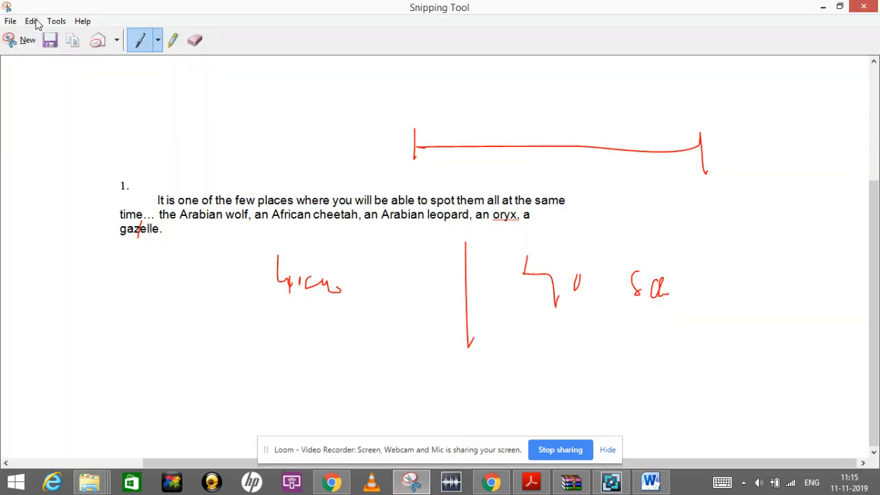
pyautogui.click(28, 39)
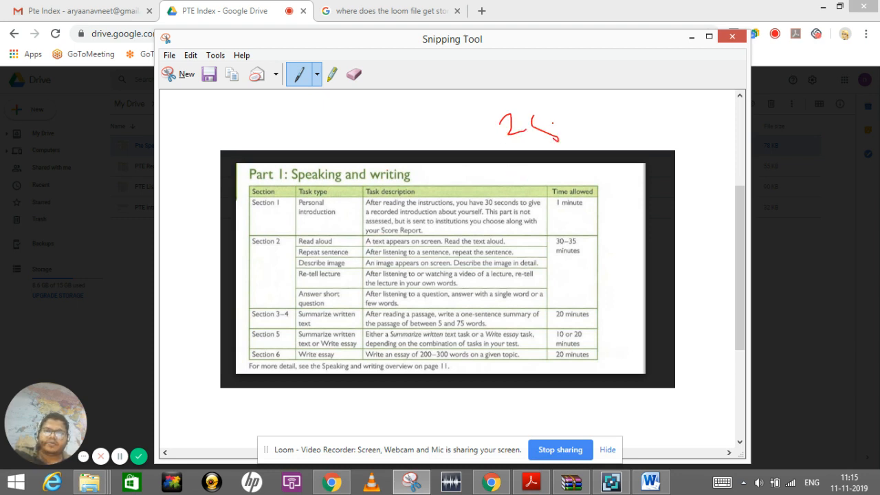
pyautogui.moveTo(571, 117); pyautogui.dragTo(649, 138)
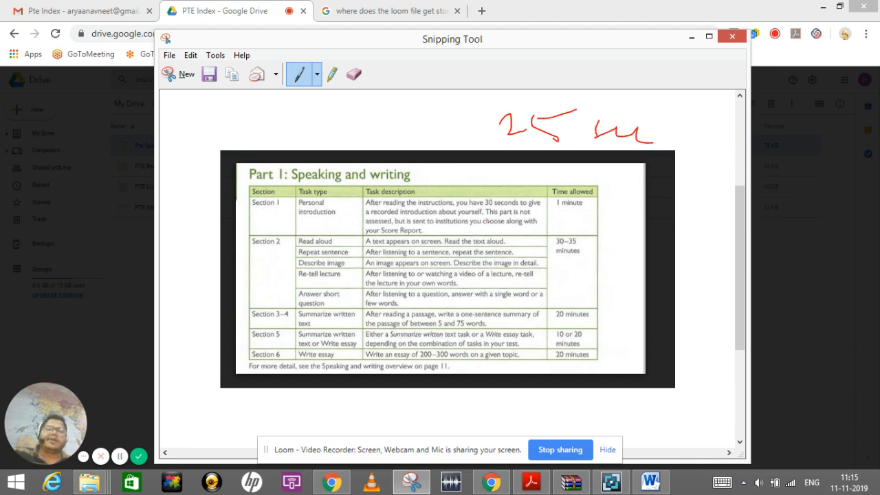
pyautogui.moveTo(621, 234); pyautogui.dragTo(611, 264)
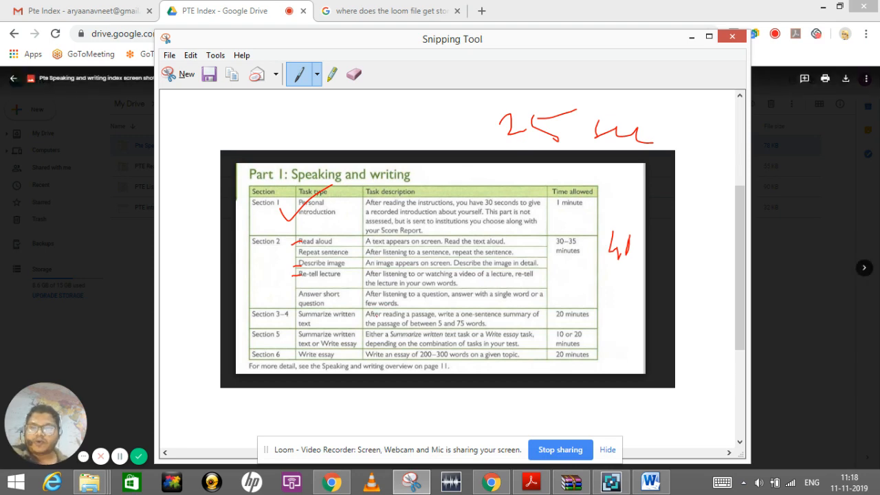
pyautogui.moveTo(296, 297); pyautogui.dragTo(302, 304)
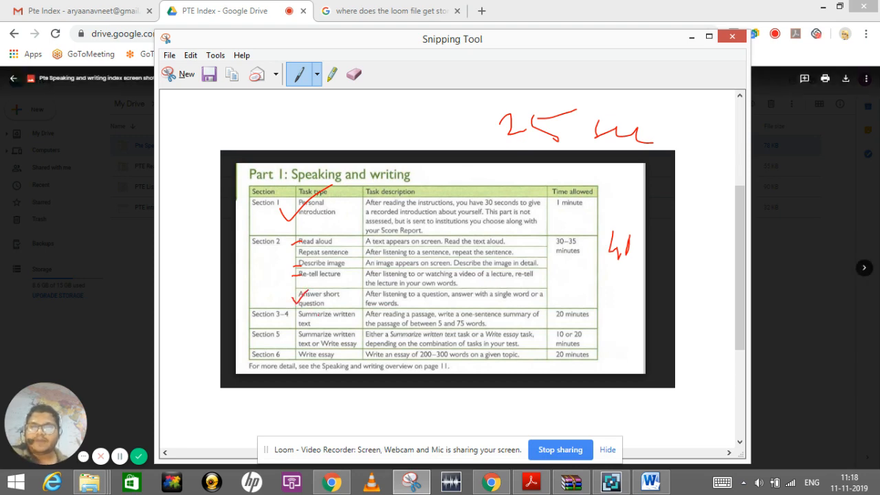